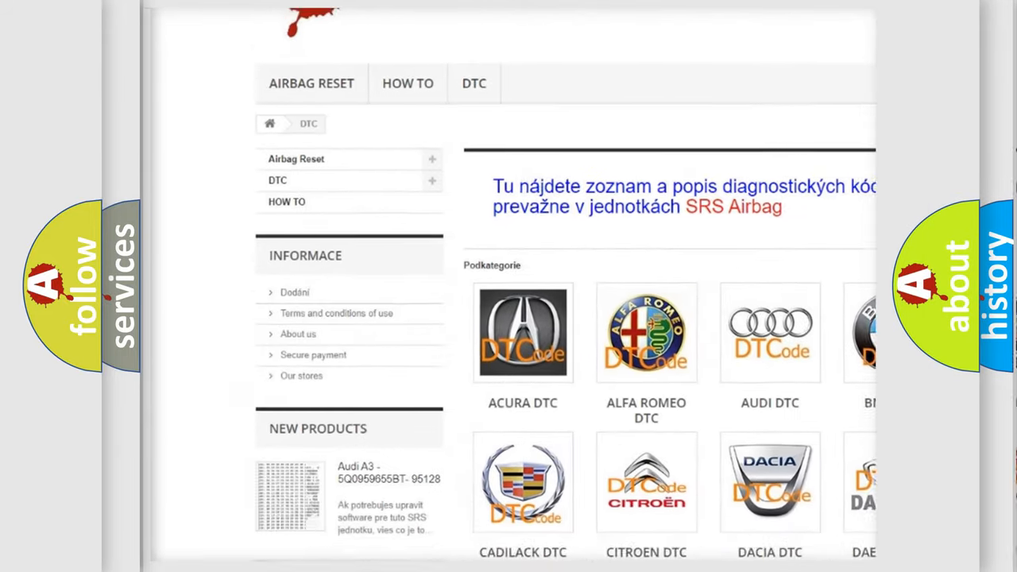
scroll("down", 3)
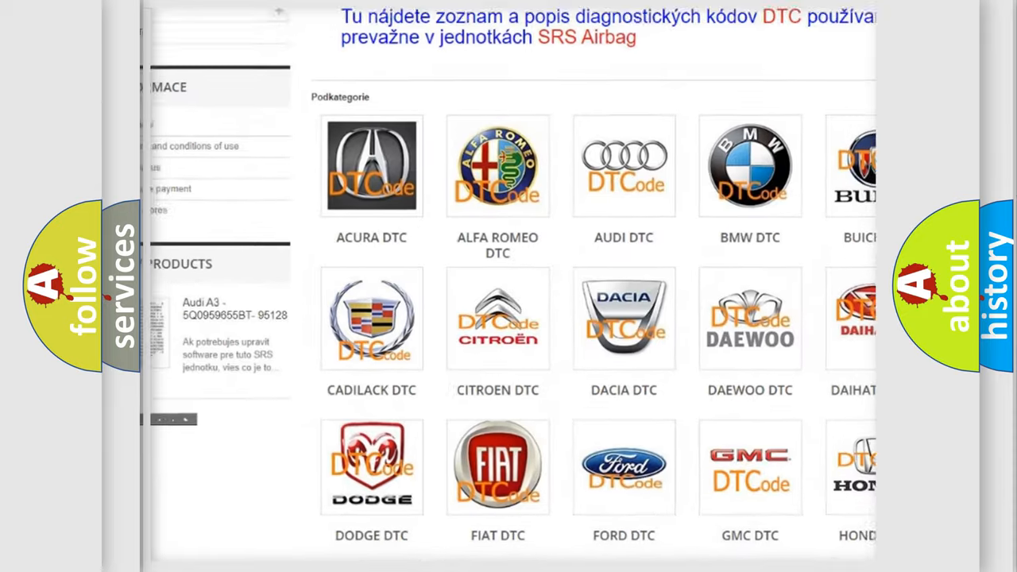
scroll("down", 3)
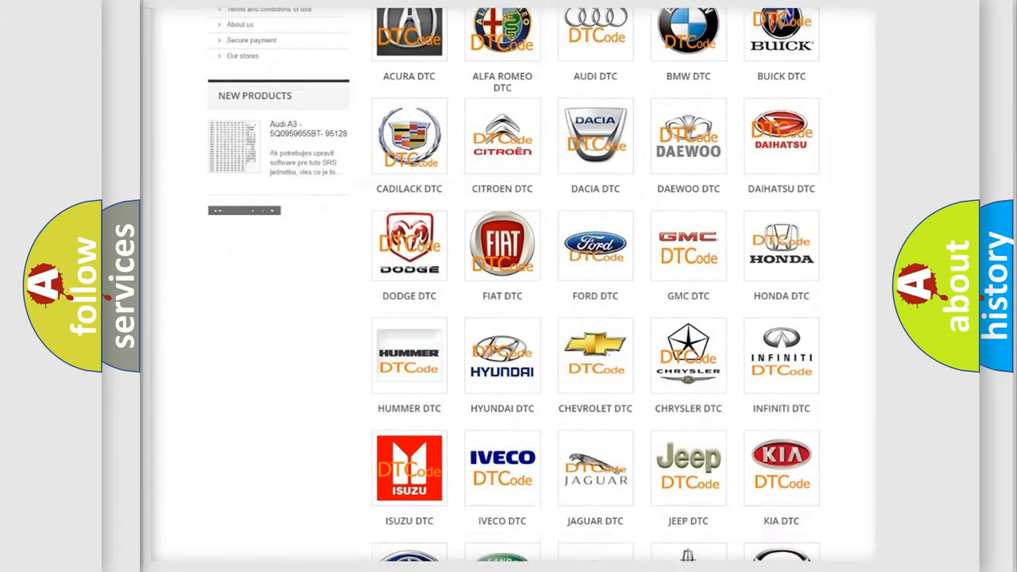
scroll("down", 3)
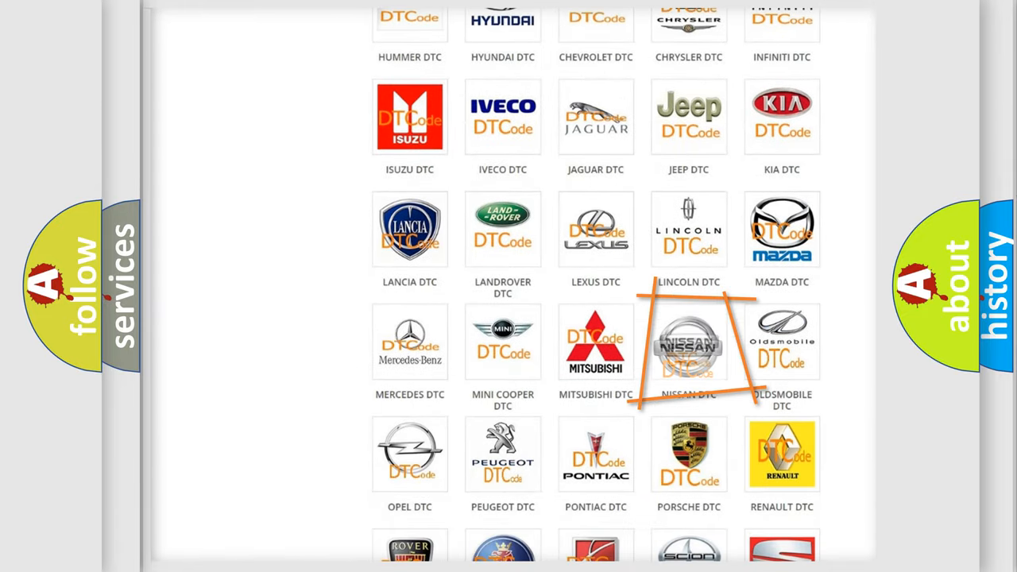